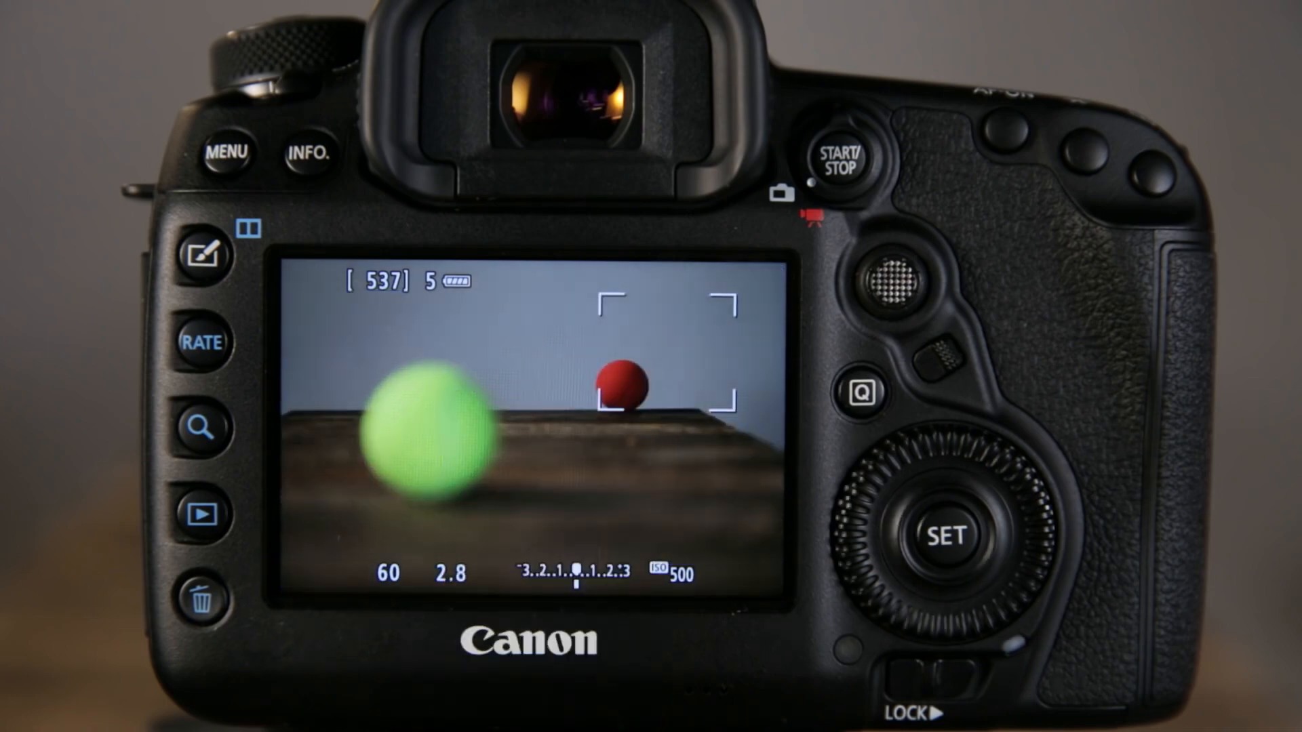
Show the touch shooting info overlay (Q icon, mode indicator) while focus stays on the red ball.
{"action": "left_click", "coordinate": [861, 393]}
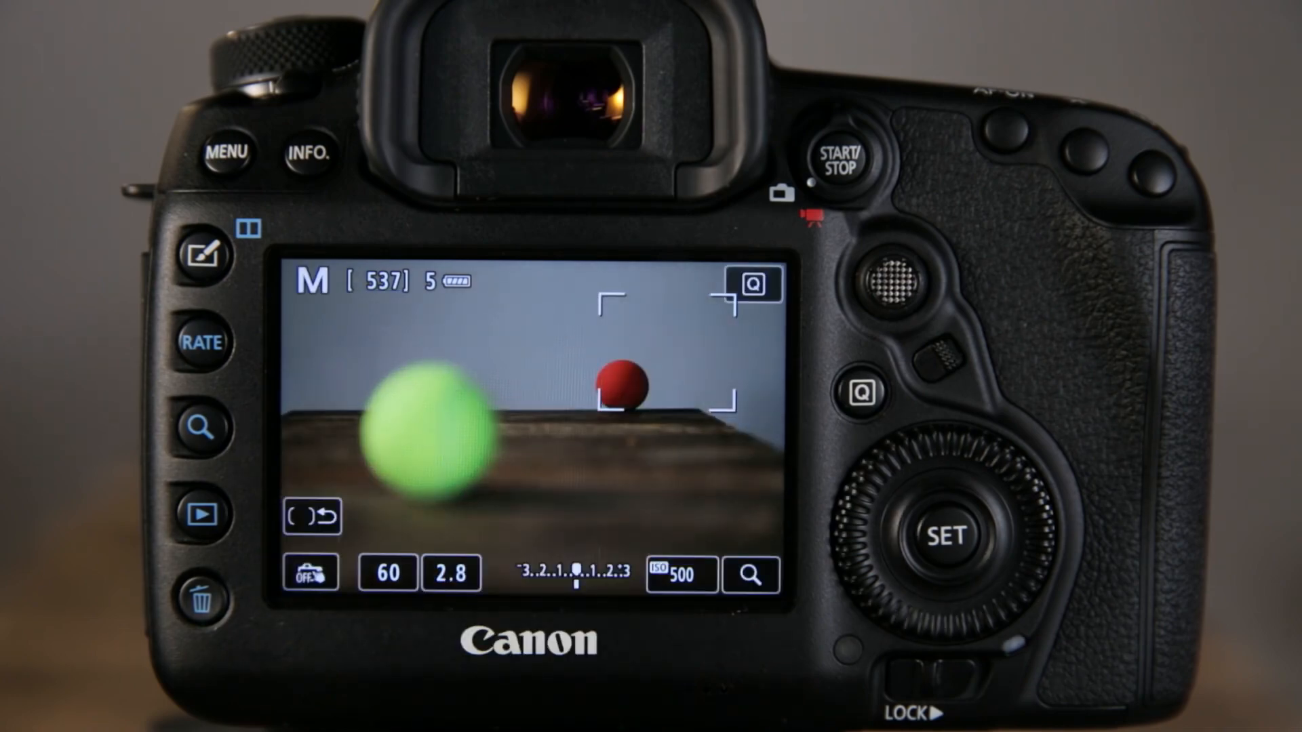